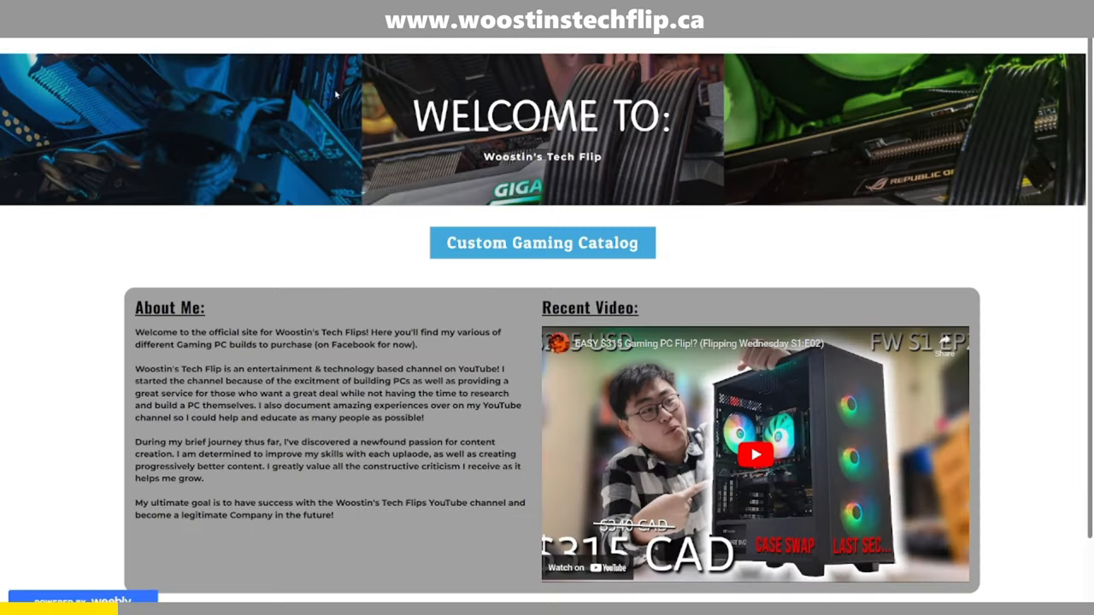
- Go from the home page to the Custom Computers catalog's grid of gaming PC builds with prices
click(542, 242)
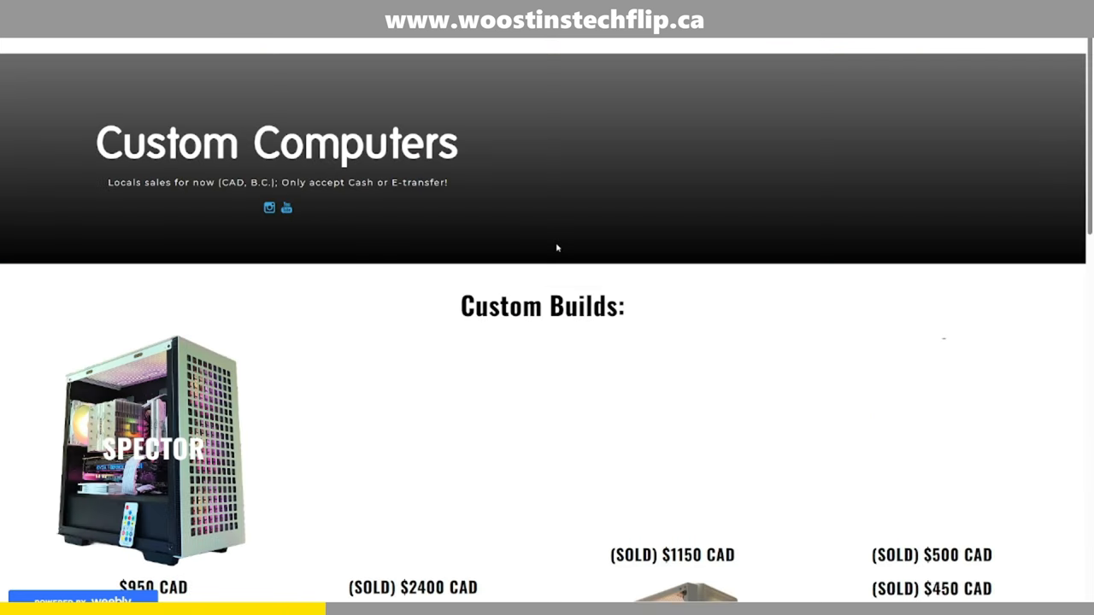
scroll(down, 3)
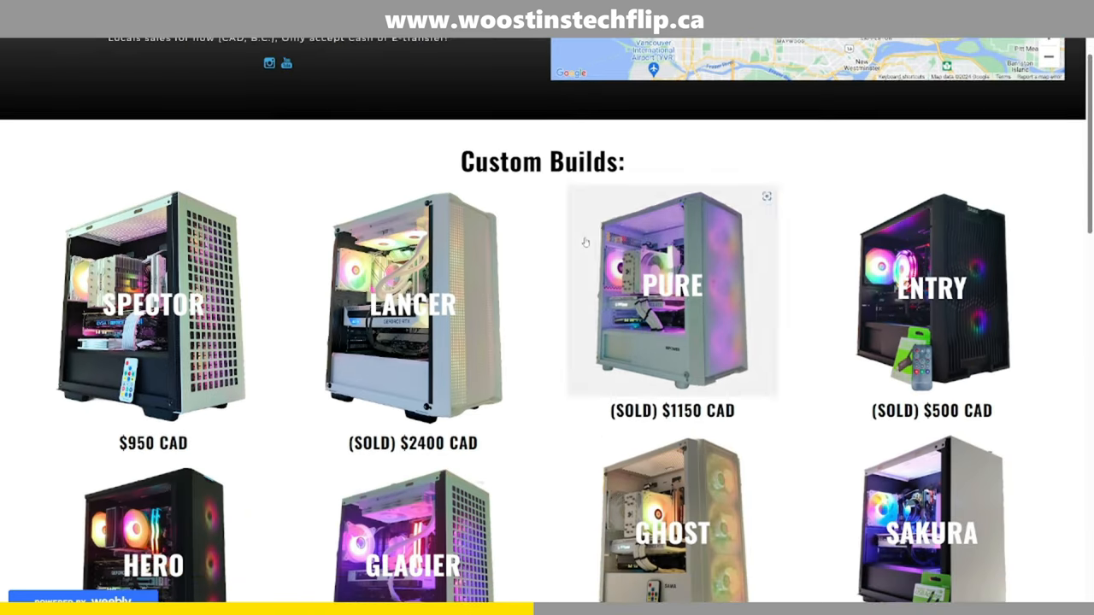